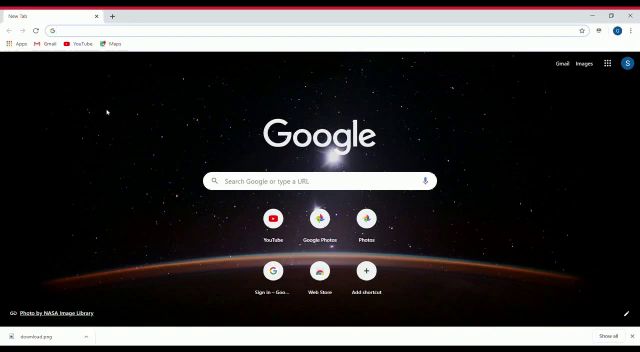
# Search Google for "neverskip parents portal".
pyautogui.write('neverskip parents portal')
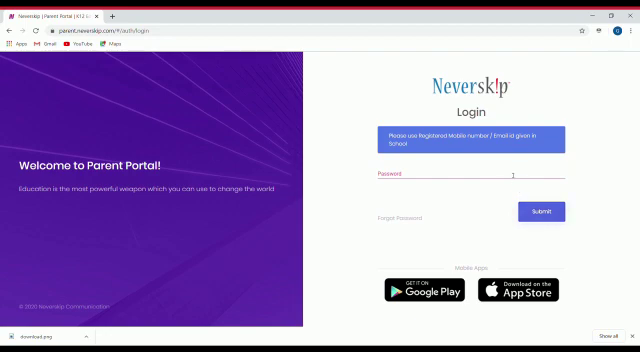
# Enter the password and submit the Neverskip login to open the school dashboard.
pyautogui.click(470, 176)
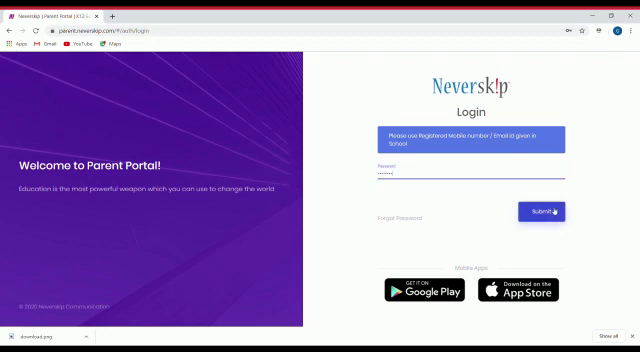
pyautogui.click(540, 212)
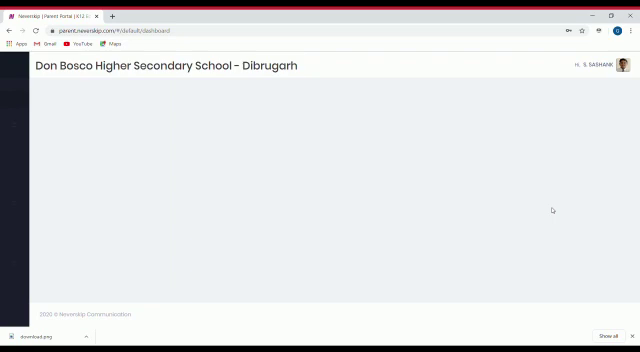